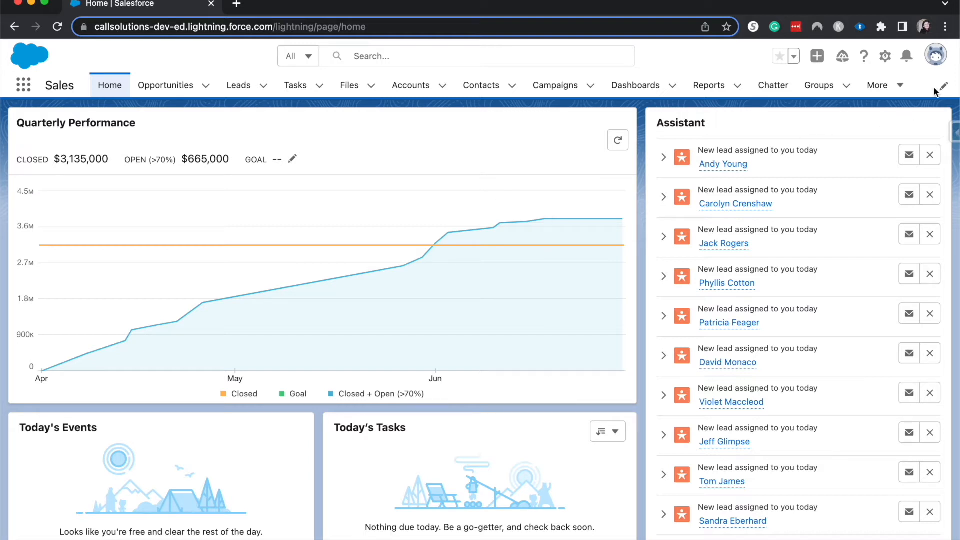
Step: Enter Setup from the gear menu and filter Quick Find with 'compan' to the Company Settings entries
left_click(886, 56)
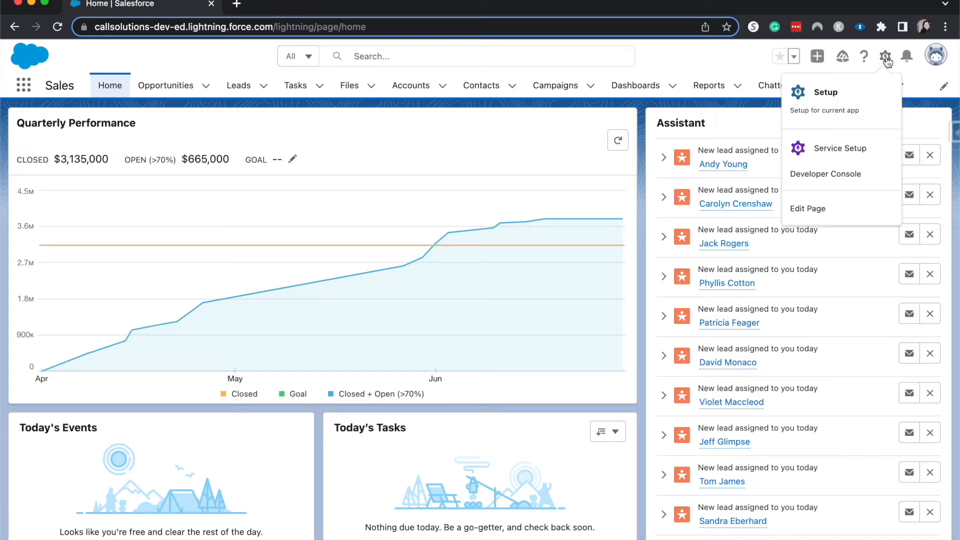
left_click(826, 92)
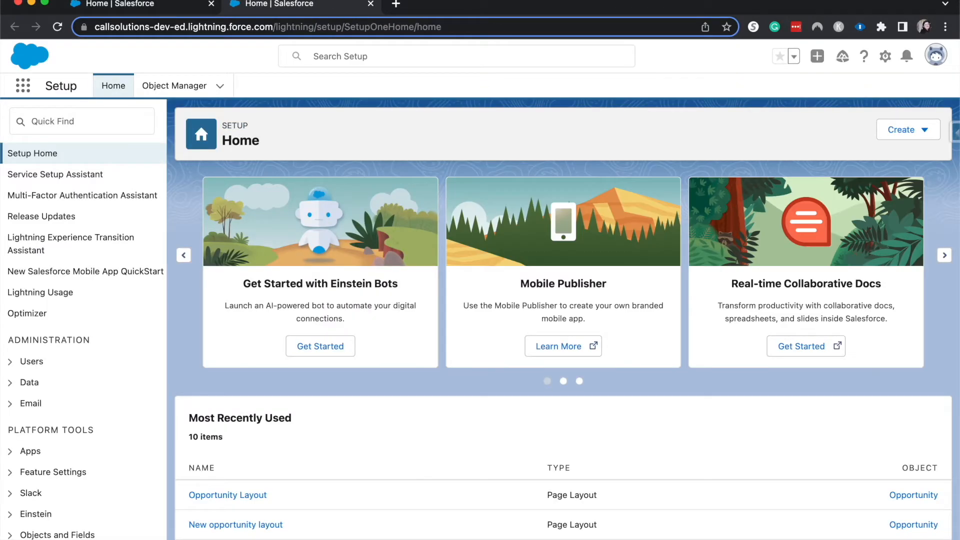
type("d")
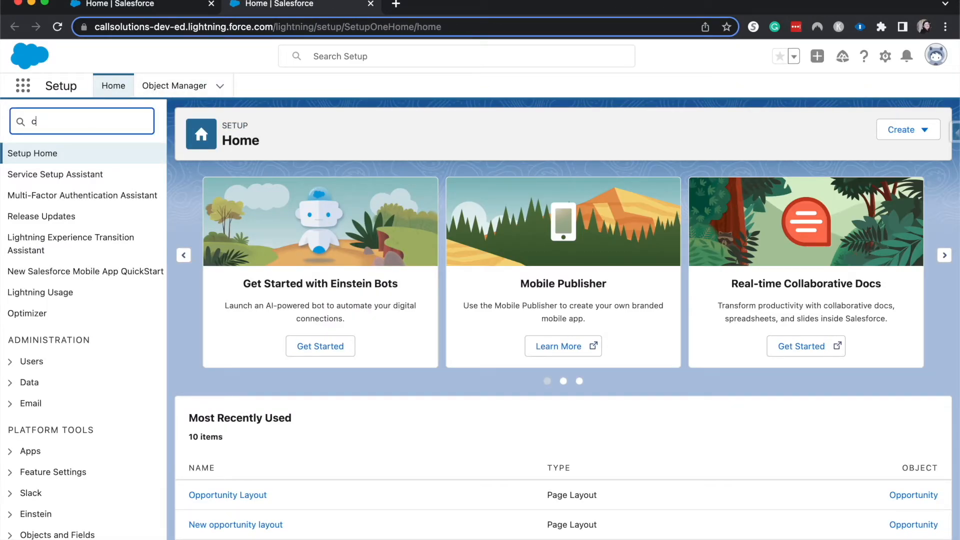
type("ompona")
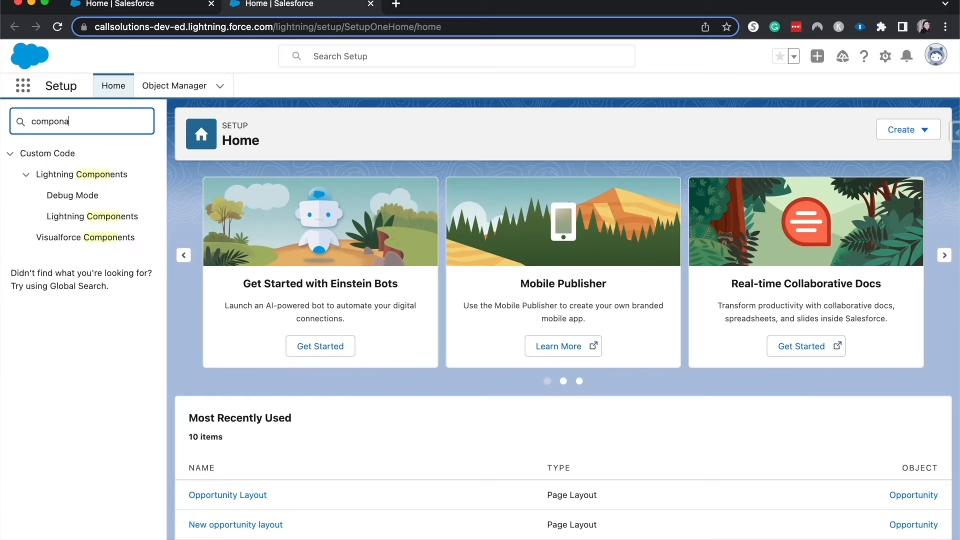
key("Backspace")
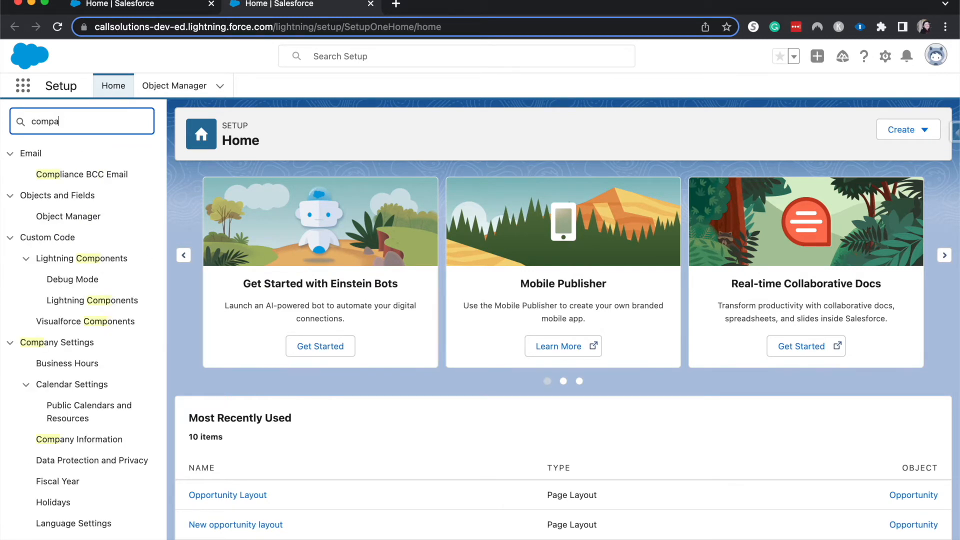
type("n")
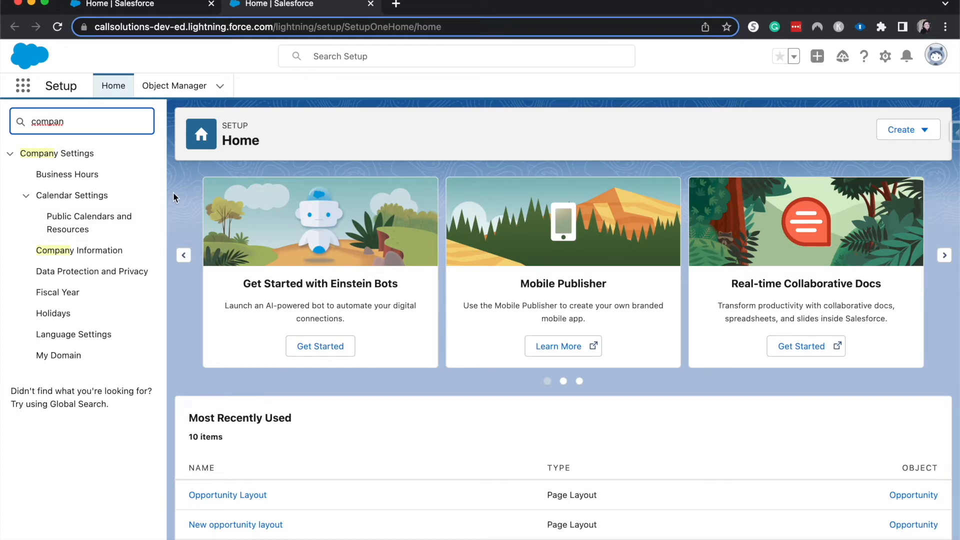
mouse_move(85, 195)
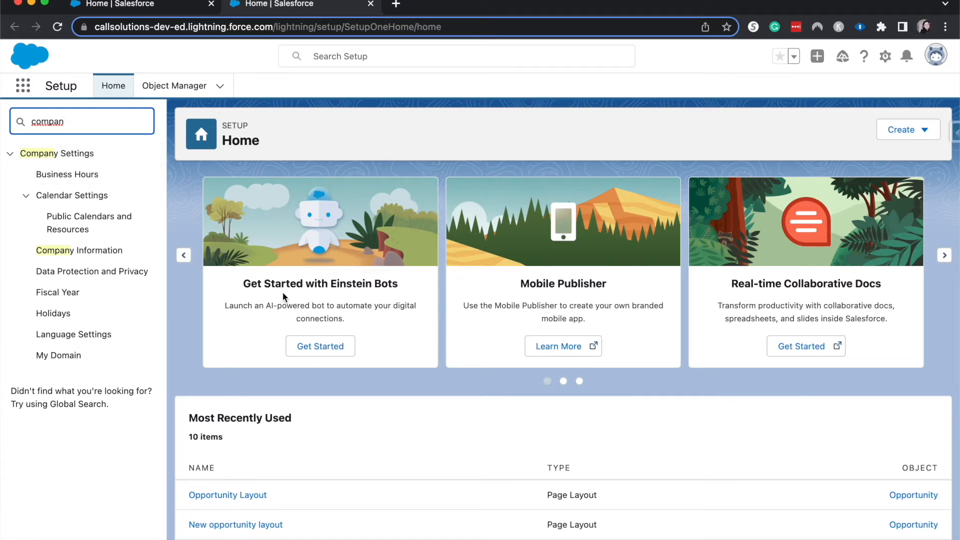
mouse_move(67, 174)
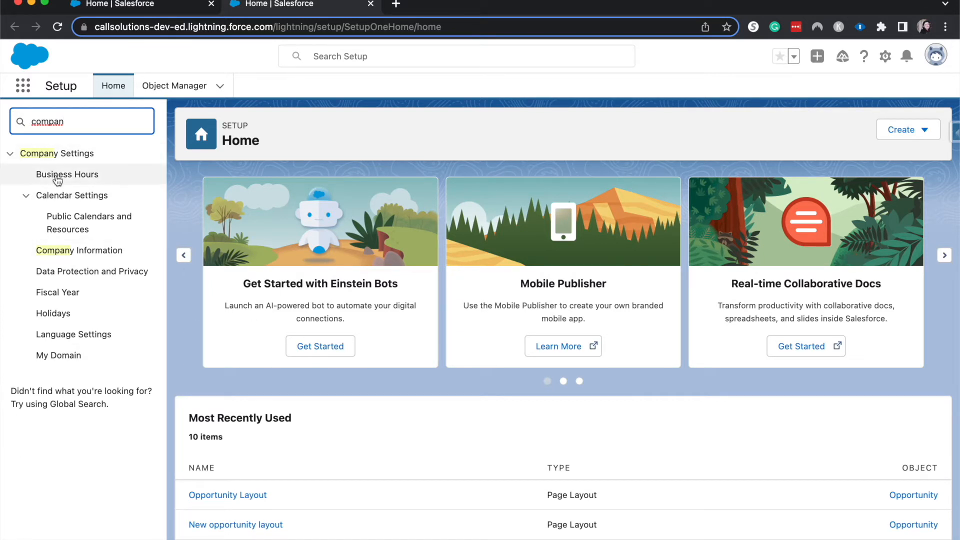
Step: Show the Default business hours record under Business Hours, with 24 hours every day
left_click(67, 174)
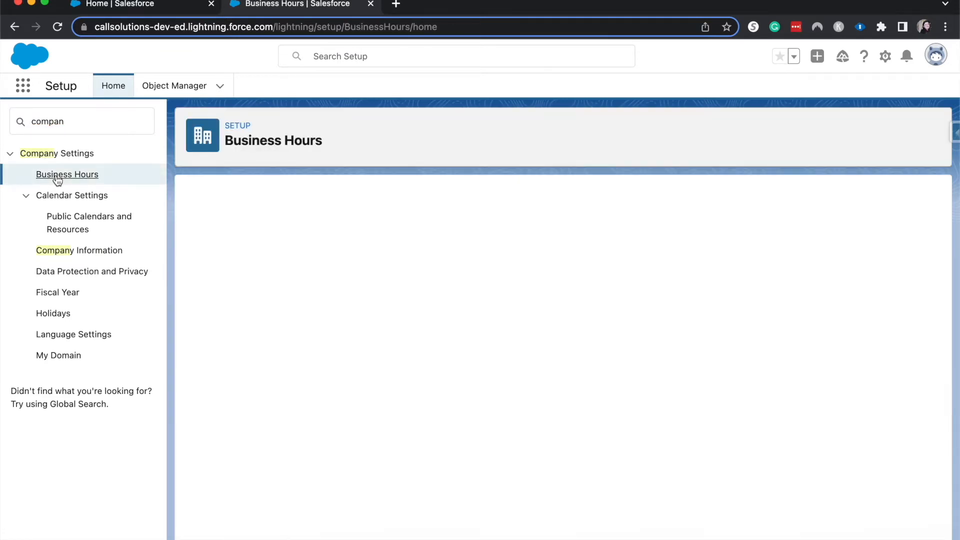
left_click(67, 174)
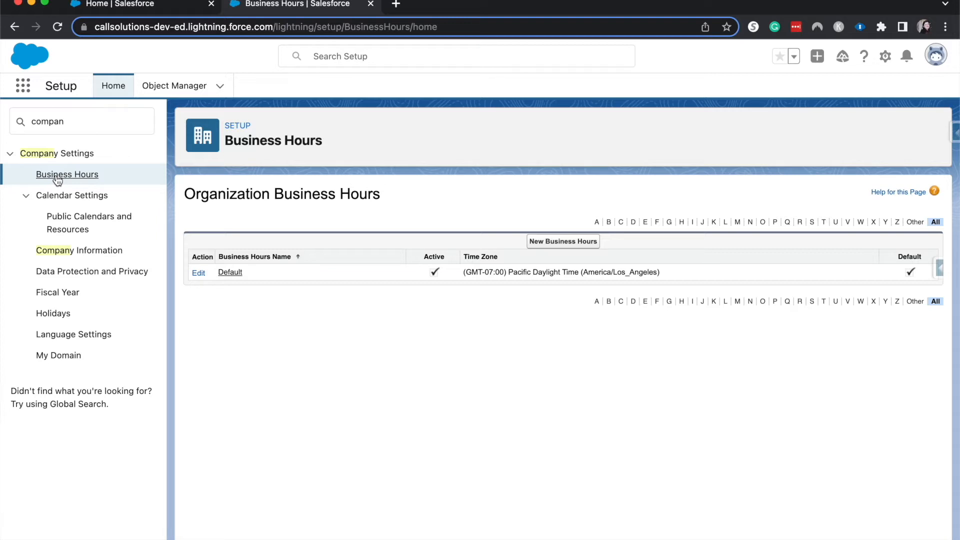
left_click(230, 272)
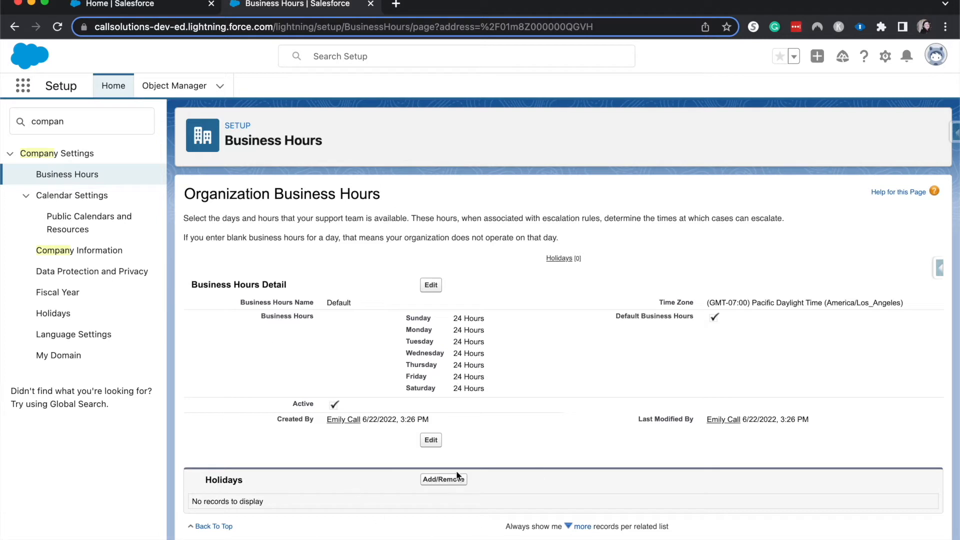
mouse_move(418, 293)
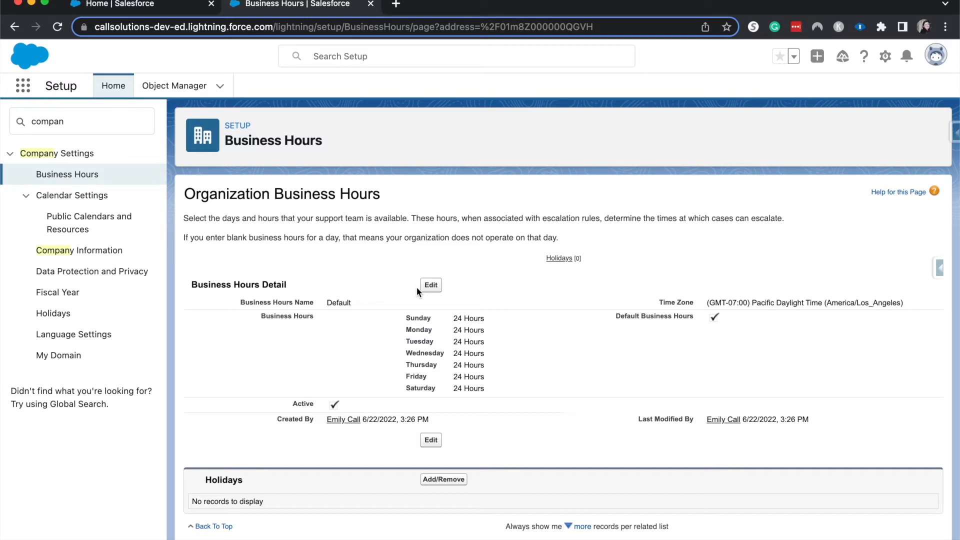
mouse_move(402, 368)
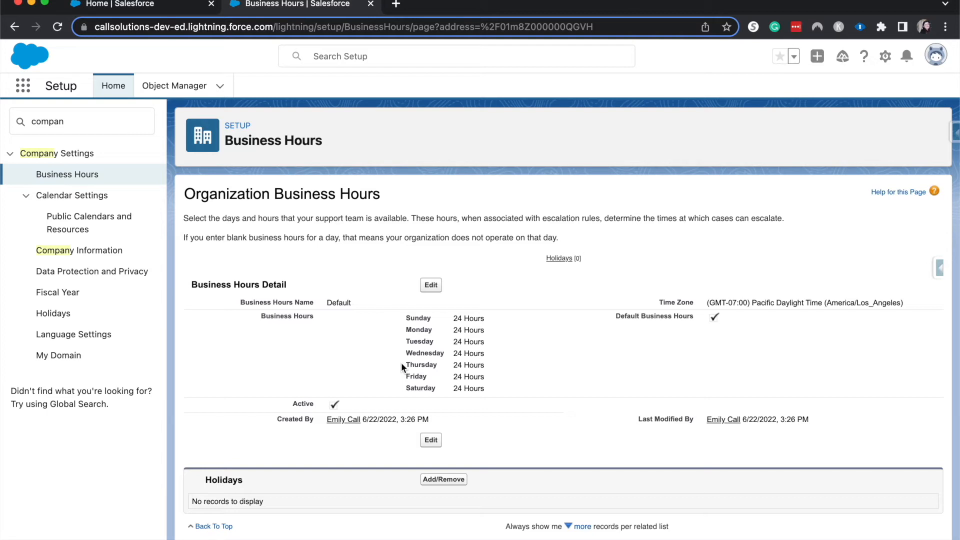
mouse_move(331, 452)
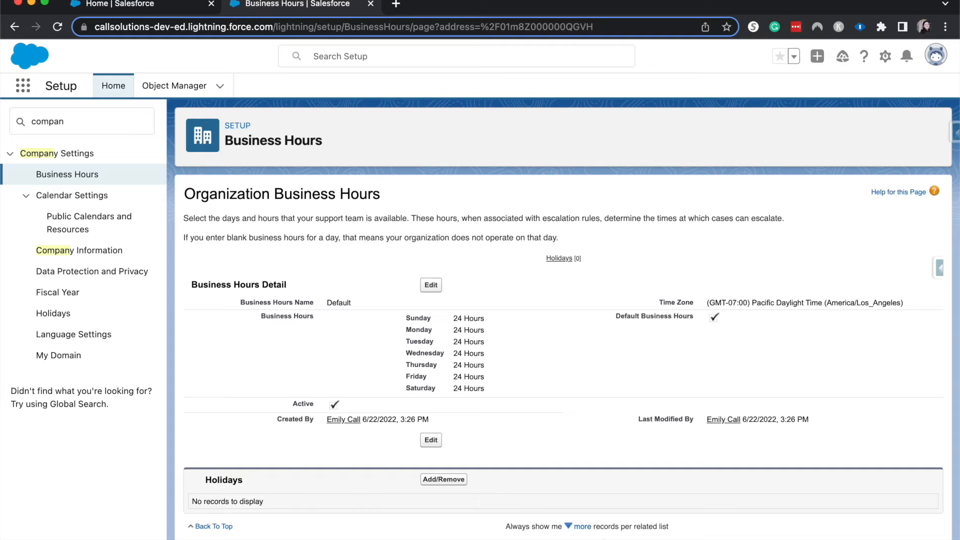
mouse_move(242, 449)
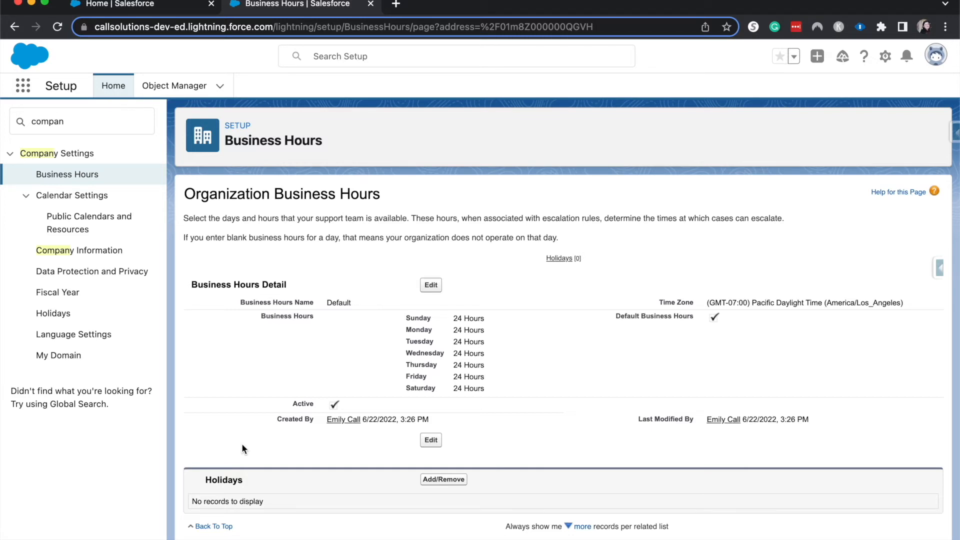
mouse_move(69, 213)
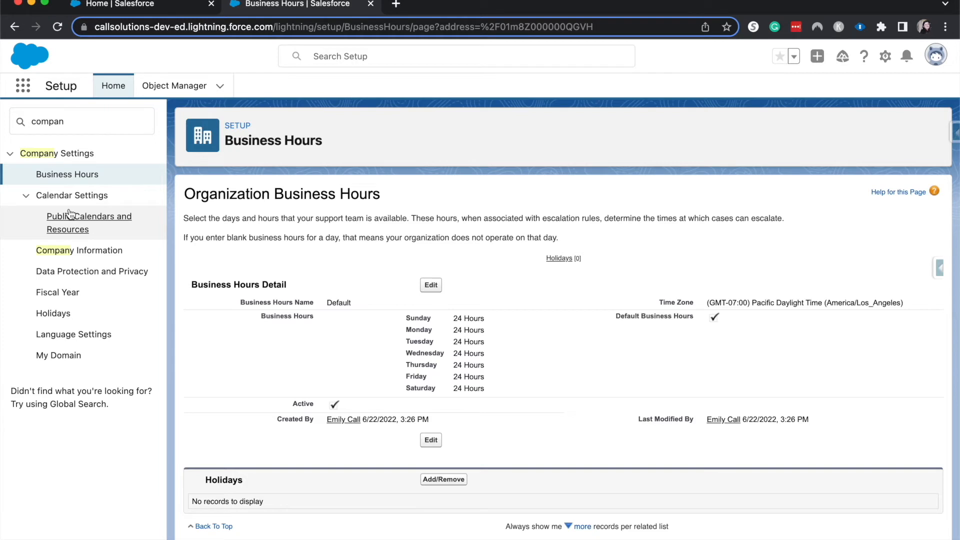
Step: Show the Public Calendars and Resources page under Calendar Settings, listing no calendars
left_click(89, 222)
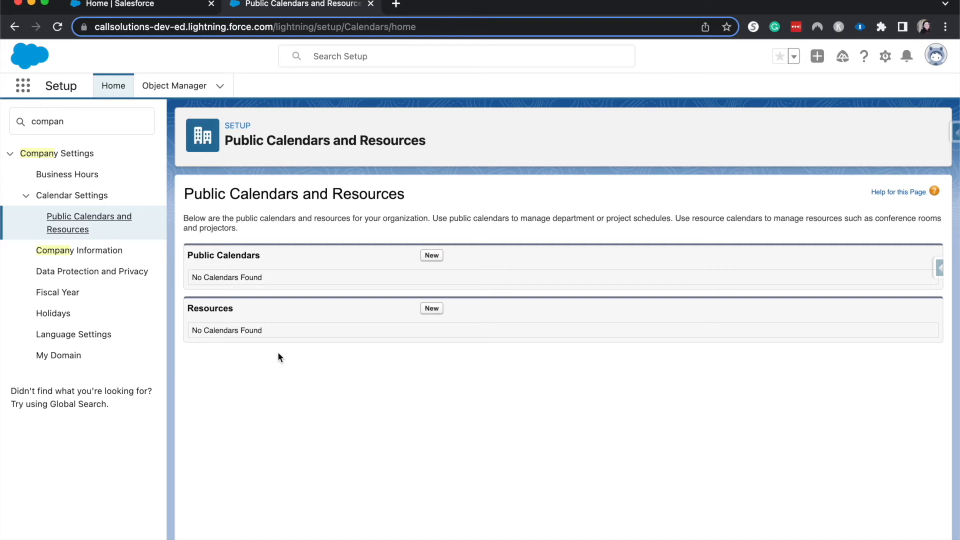
mouse_move(75, 256)
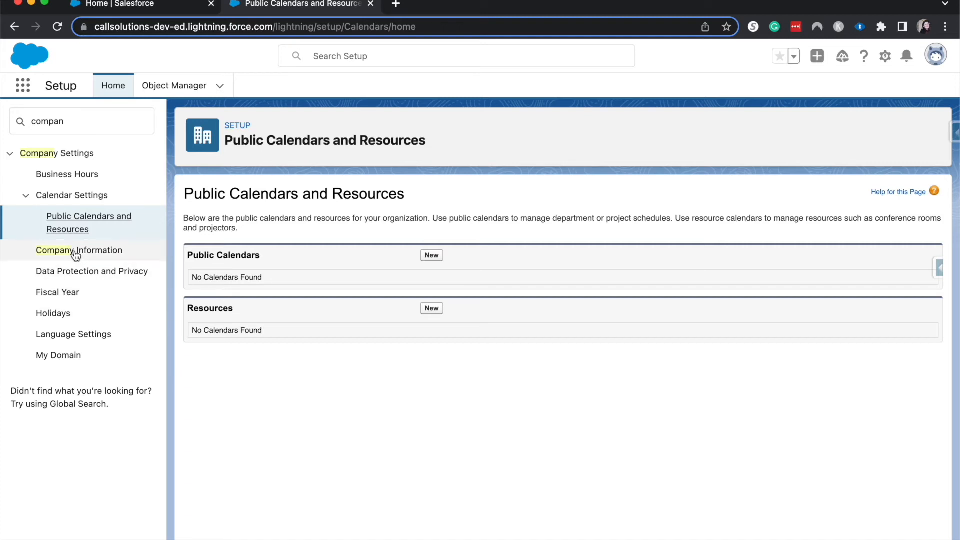
Step: Show the Company Information page with the Call Solutions organization details
left_click(78, 250)
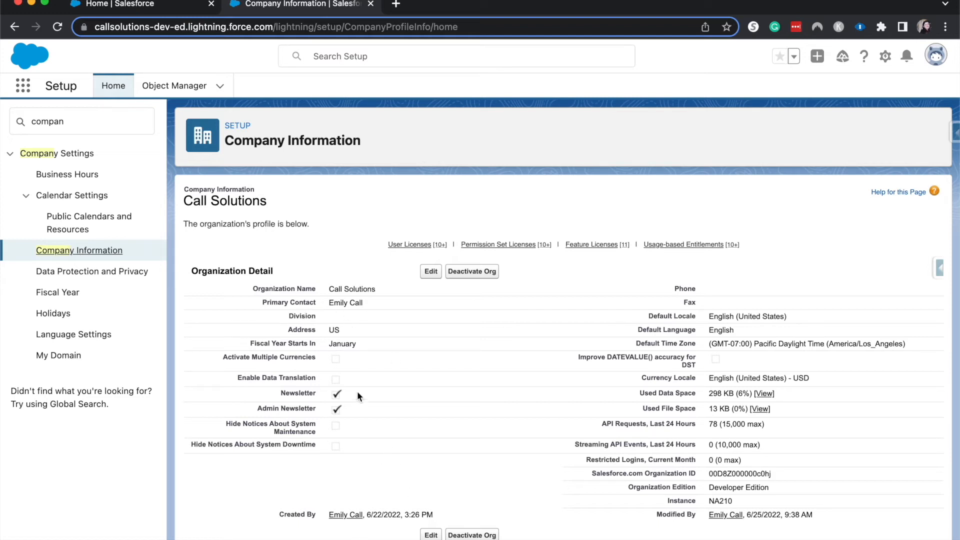
scroll("down", 3)
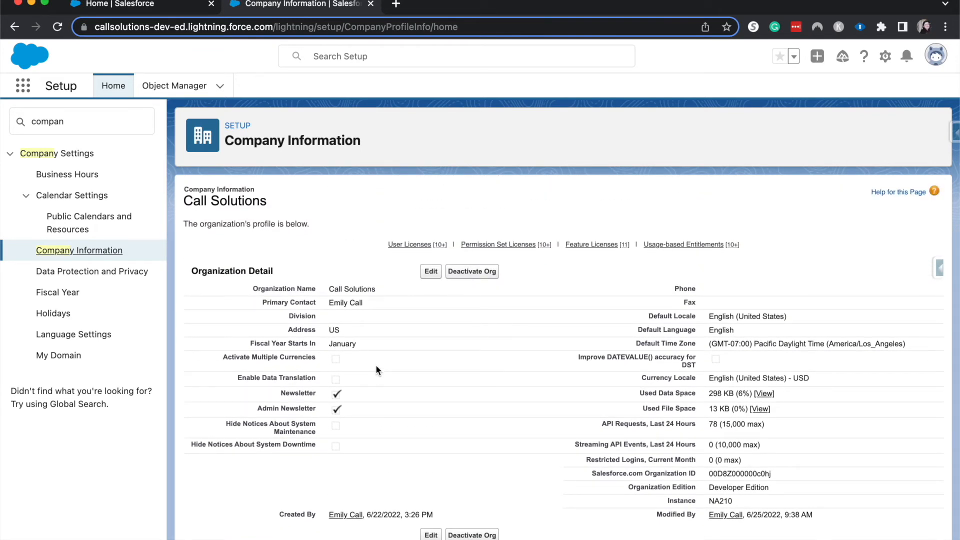
mouse_move(662, 495)
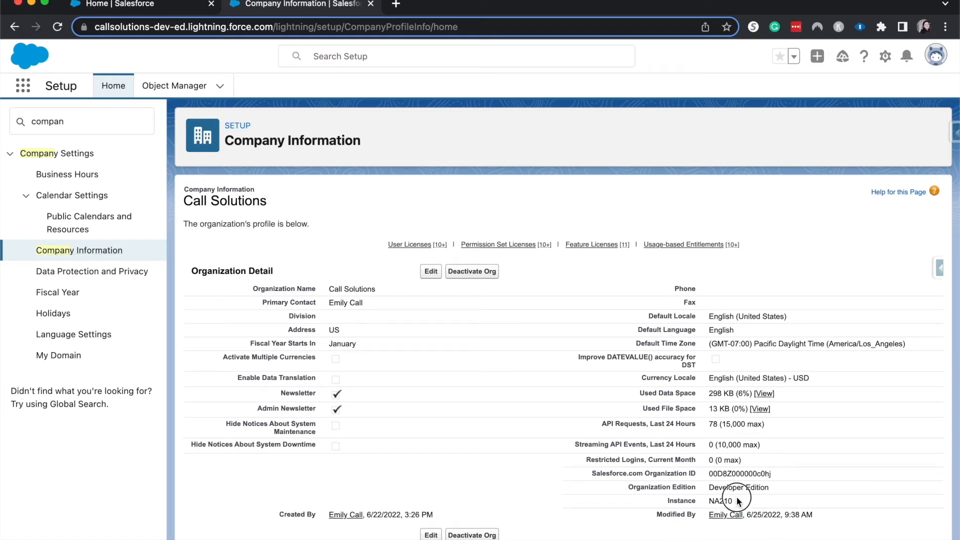
mouse_move(708, 505)
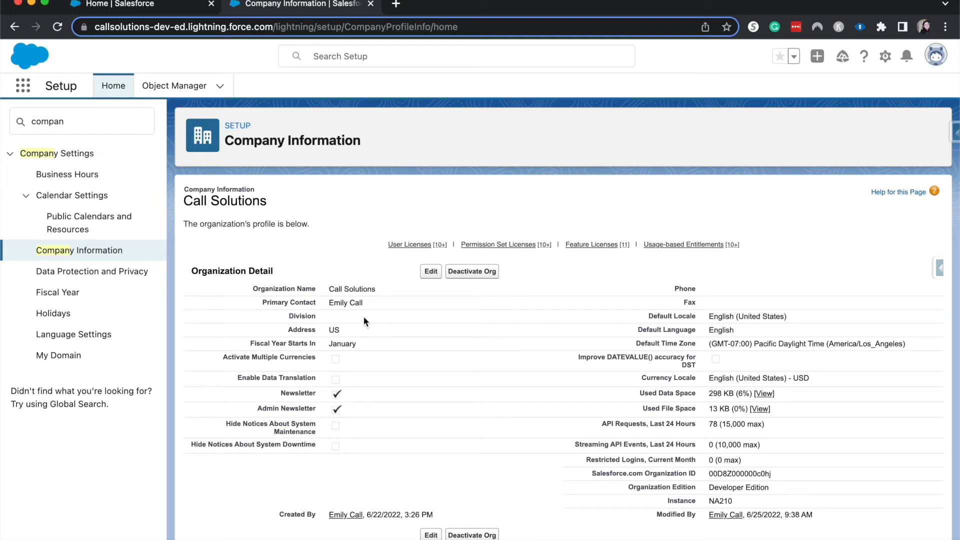
double_click(345, 302)
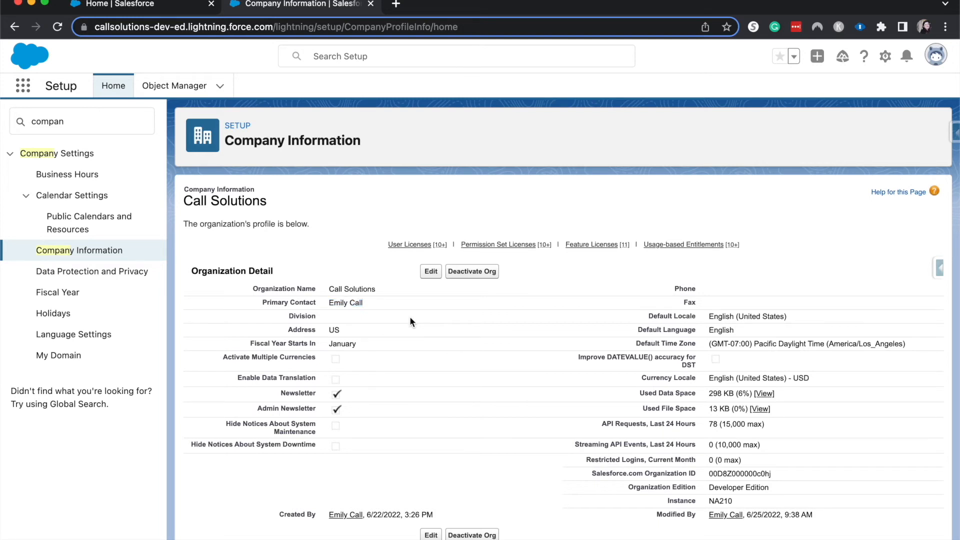
scroll("down", 3)
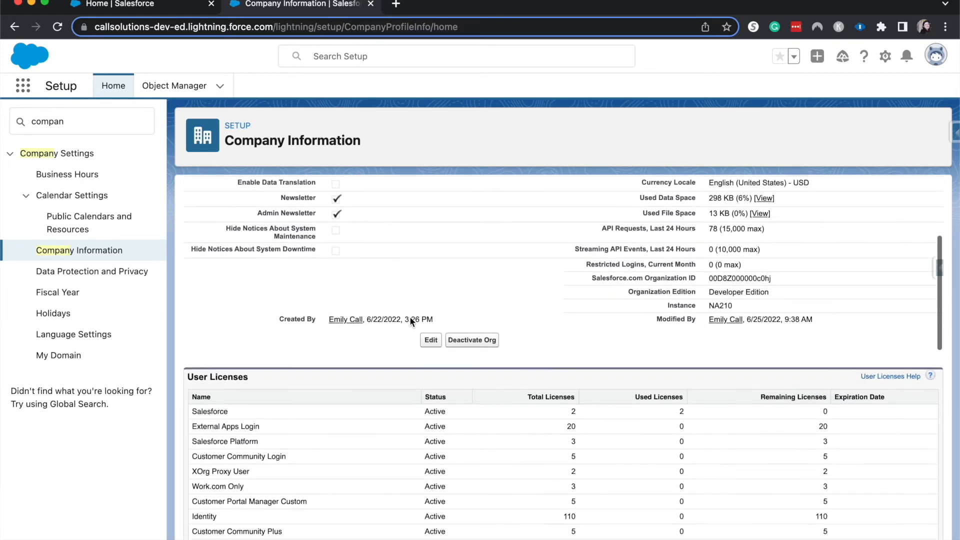
scroll("up", 3)
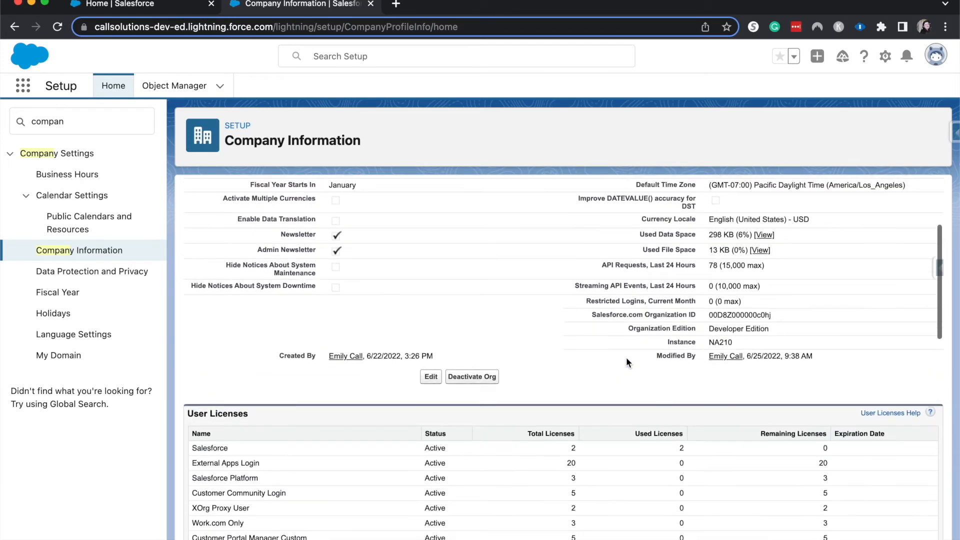
mouse_move(649, 230)
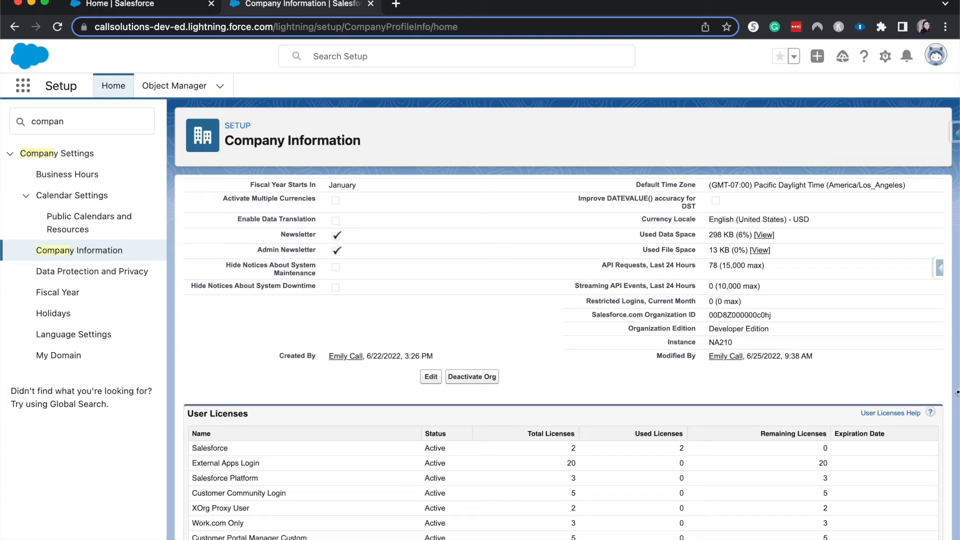
scroll("down", 3)
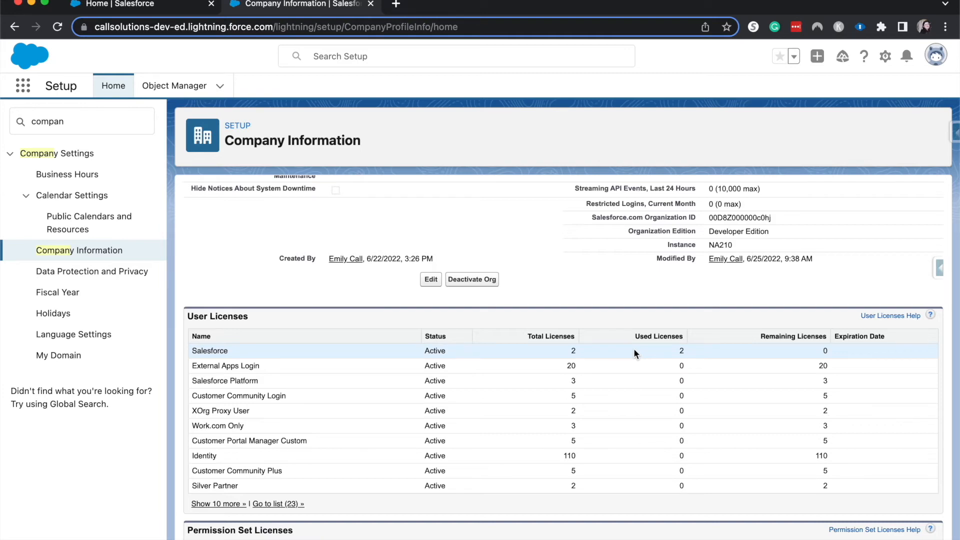
scroll("down", 3)
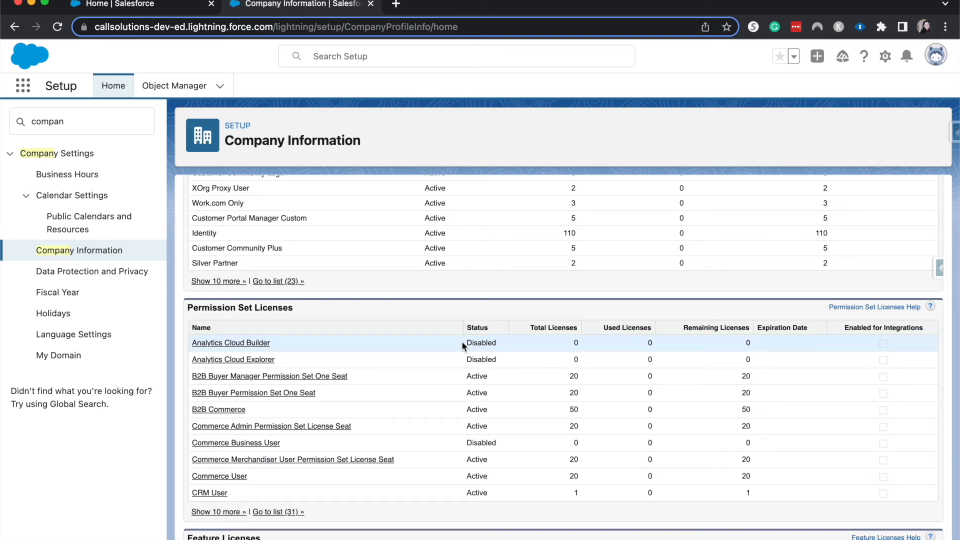
scroll("down", 3)
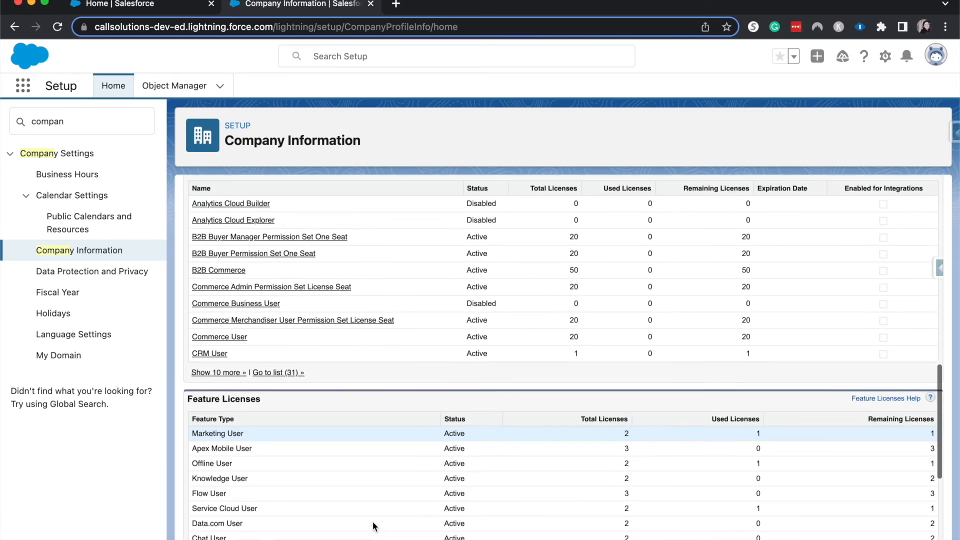
scroll("down", 3)
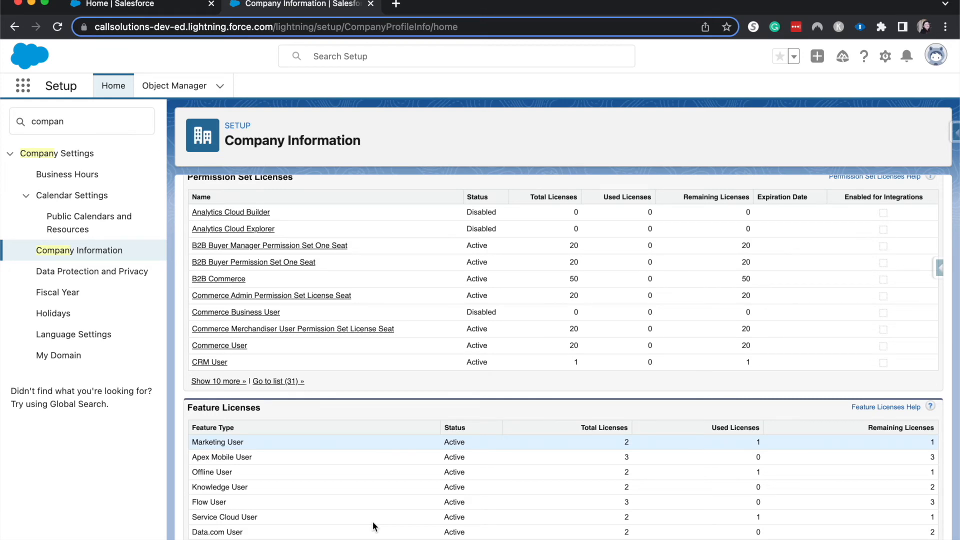
scroll("down", 3)
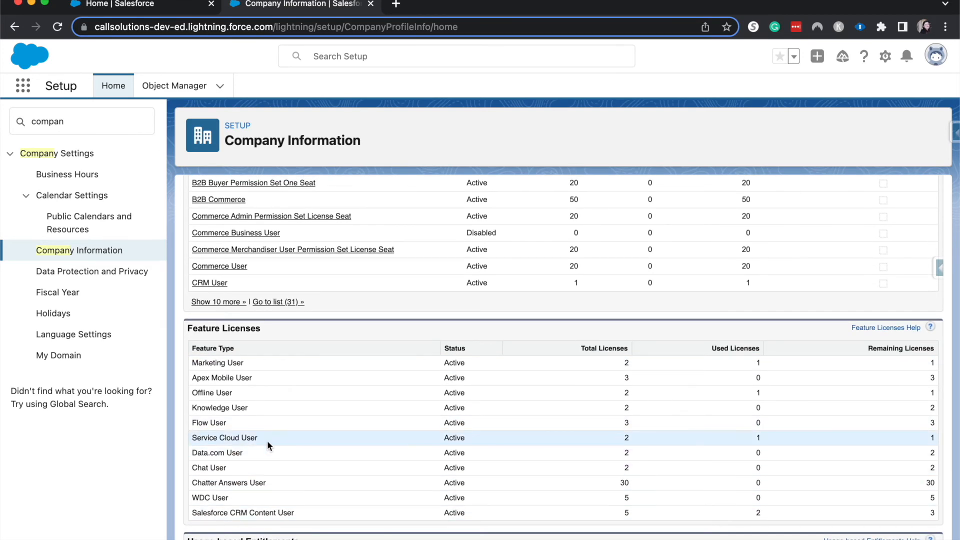
mouse_move(259, 306)
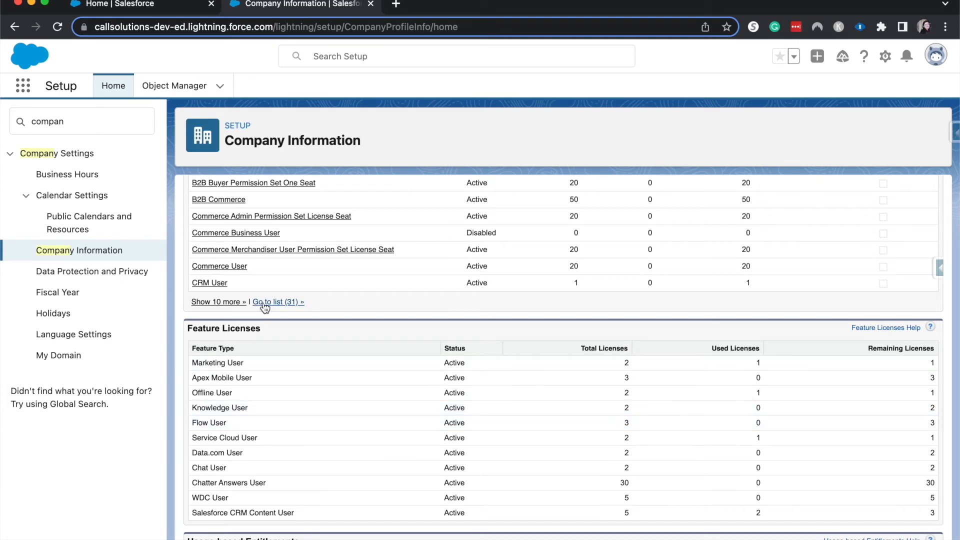
scroll("down", 3)
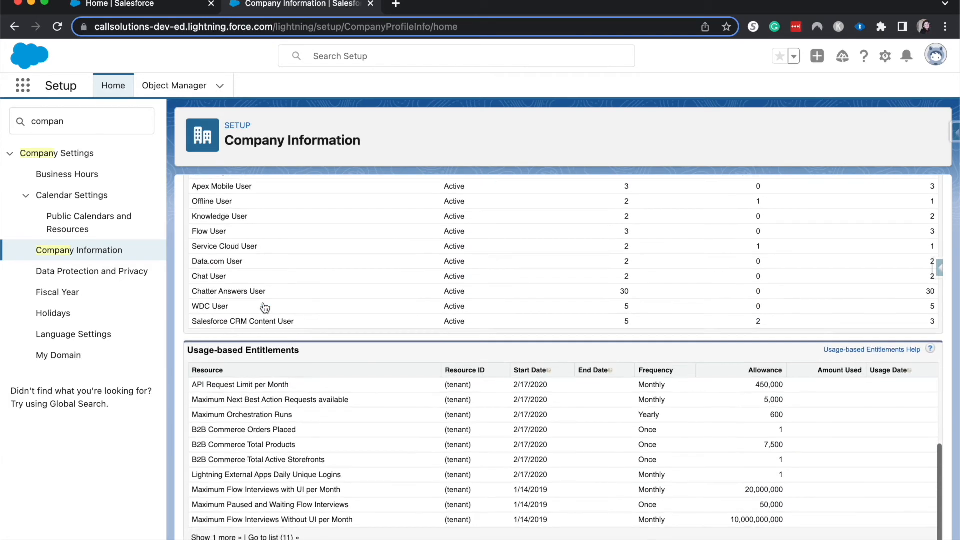
scroll("down", 3)
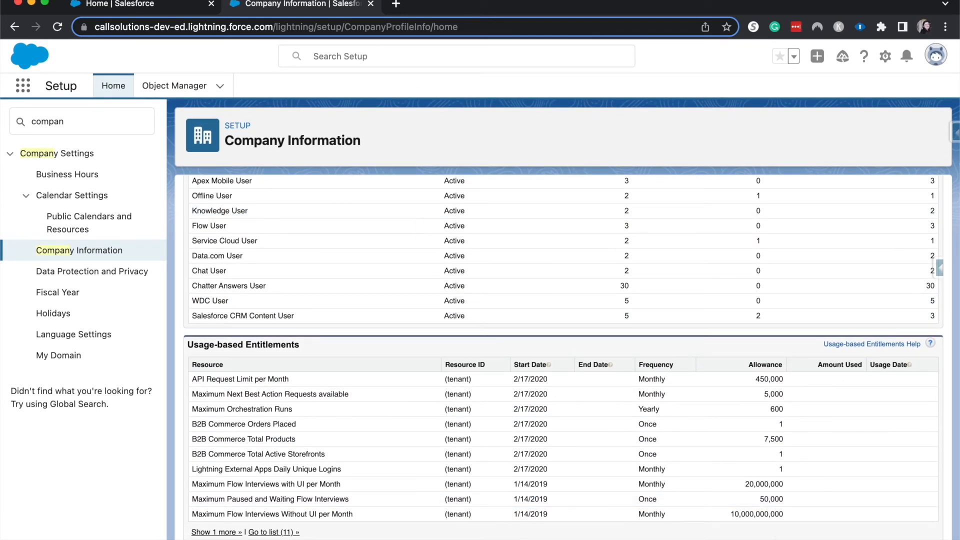
scroll("down", 3)
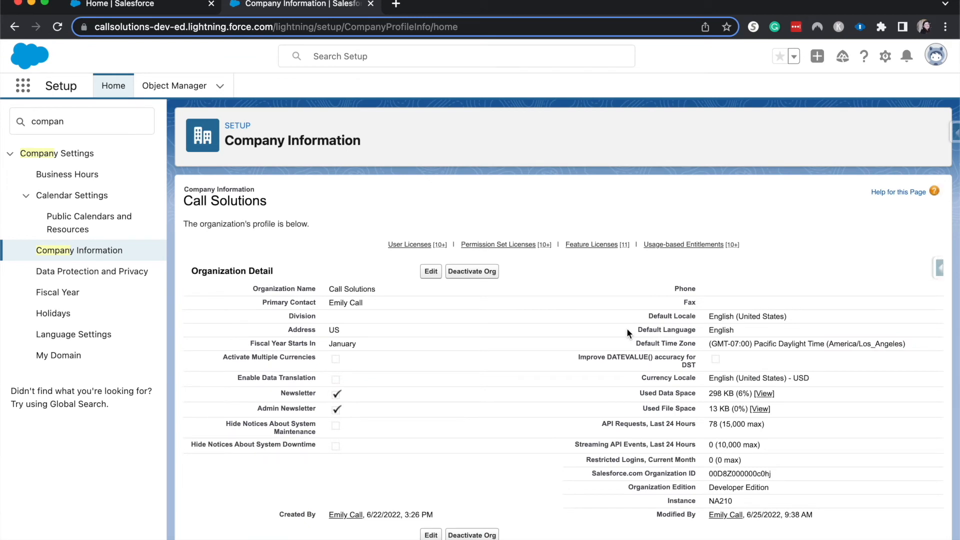
mouse_move(871, 359)
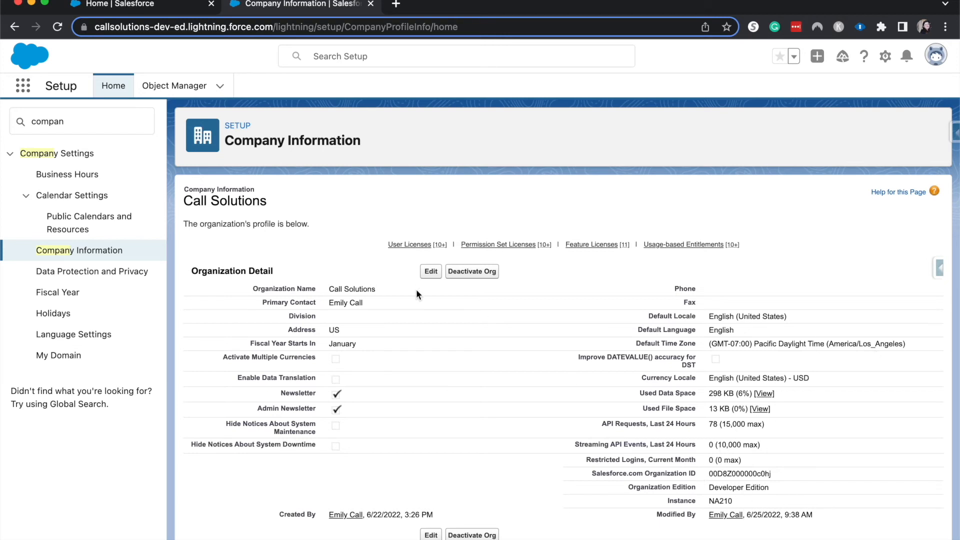
mouse_move(277, 354)
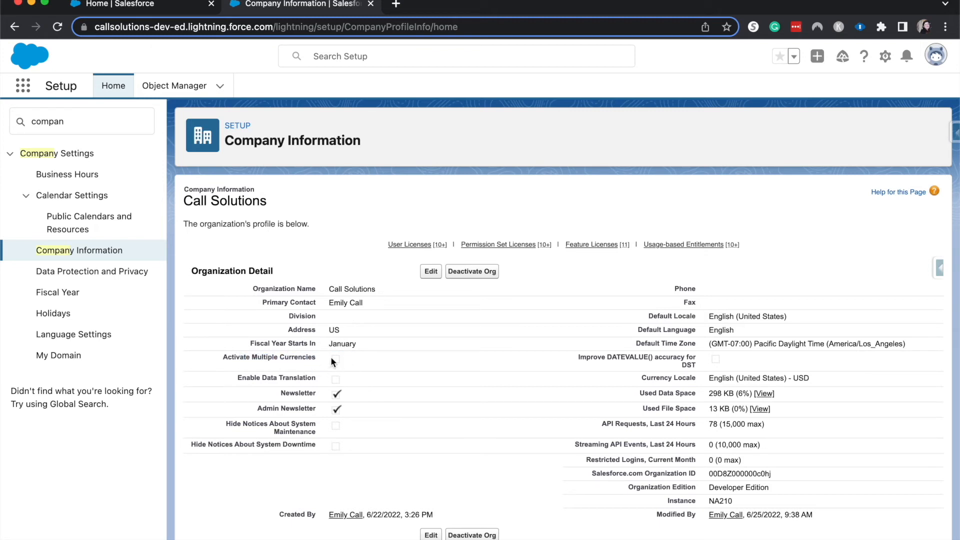
mouse_move(421, 349)
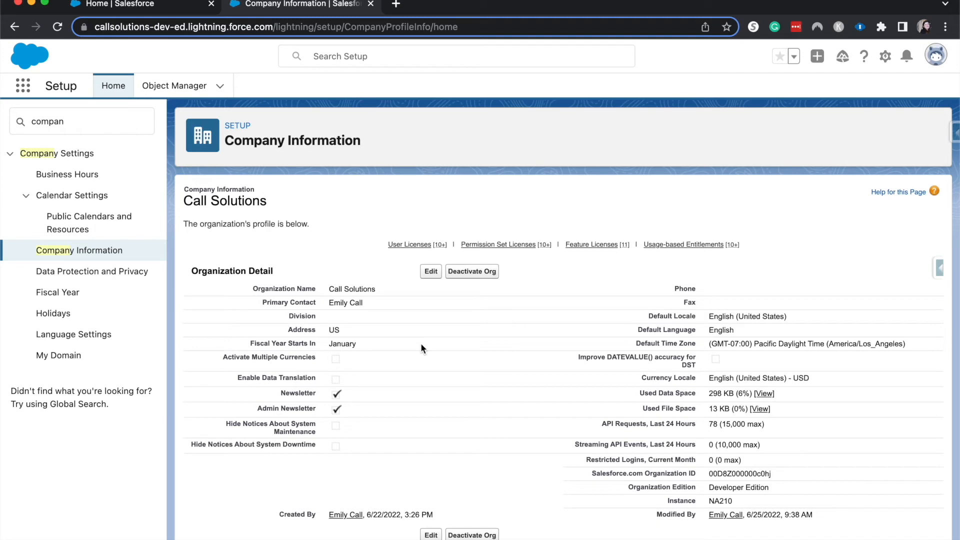
mouse_move(336, 330)
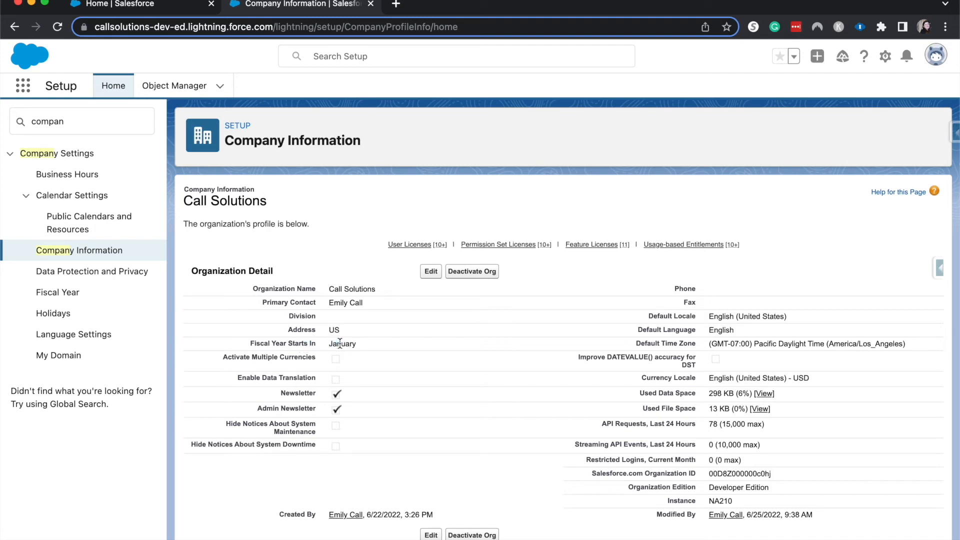
double_click(342, 343)
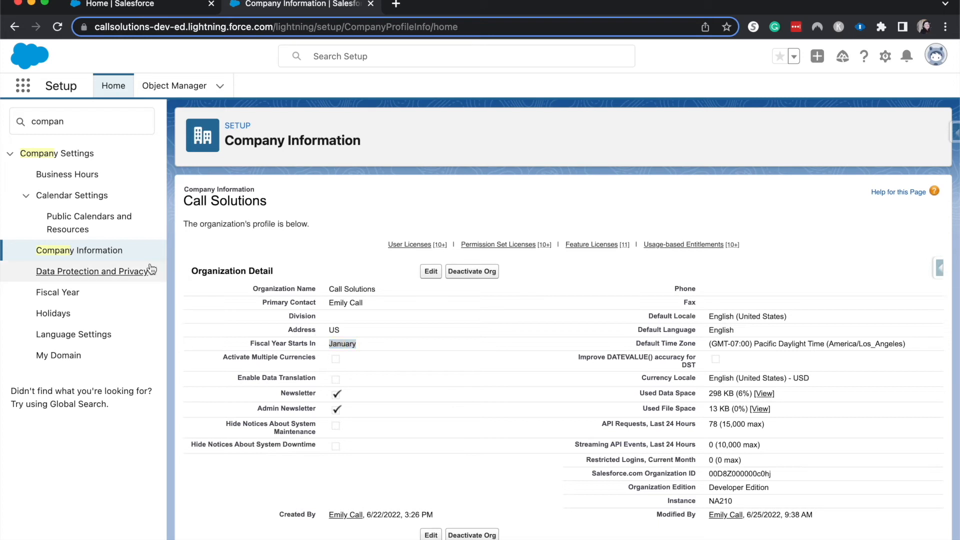
Step: Show the Data Protection and Privacy page from the Company Settings sidebar
left_click(92, 272)
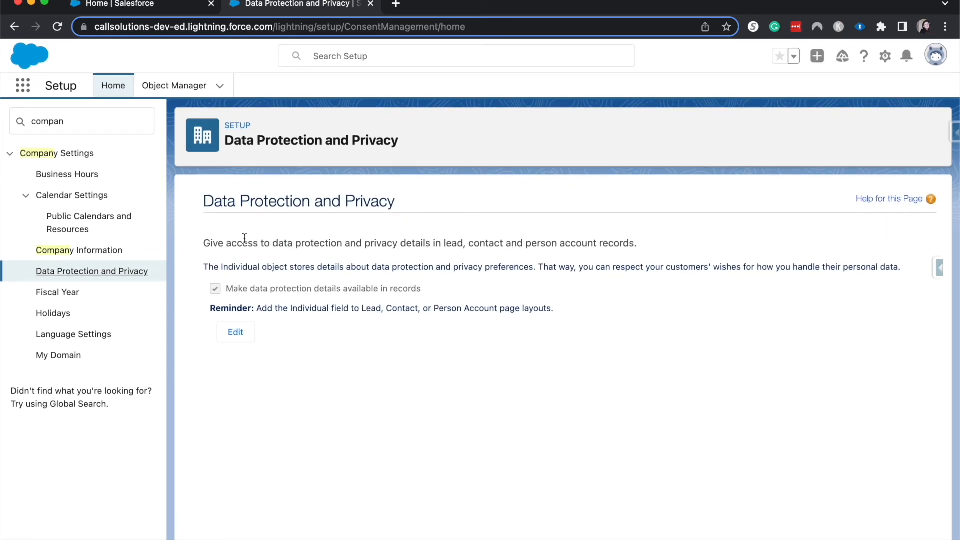
Step: Show the Fiscal Year page and review the start-month list, keeping January
left_click(58, 292)
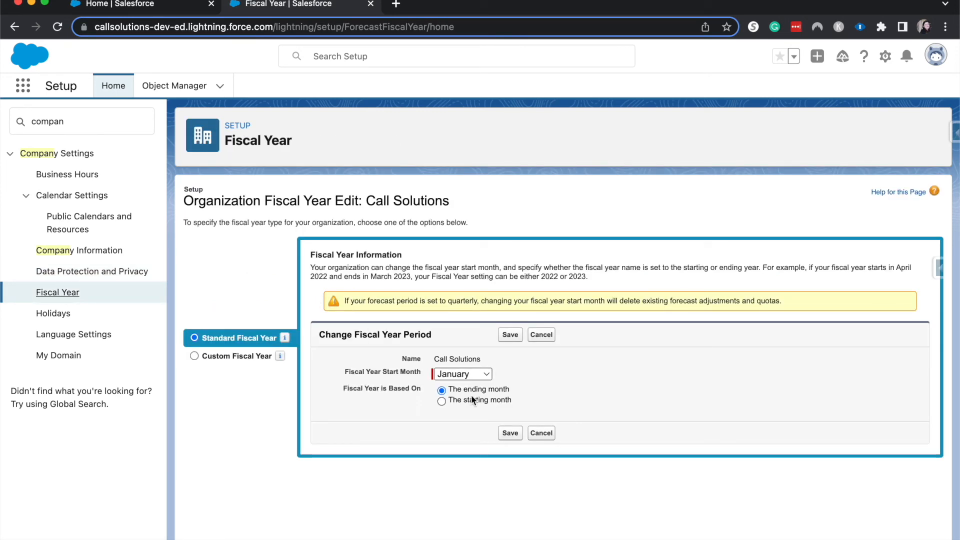
left_click(464, 373)
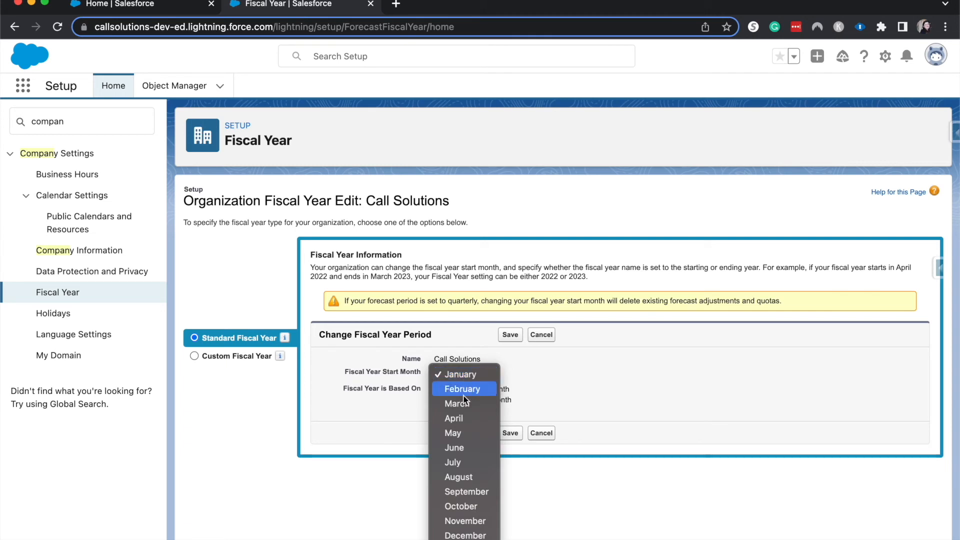
left_click(460, 375)
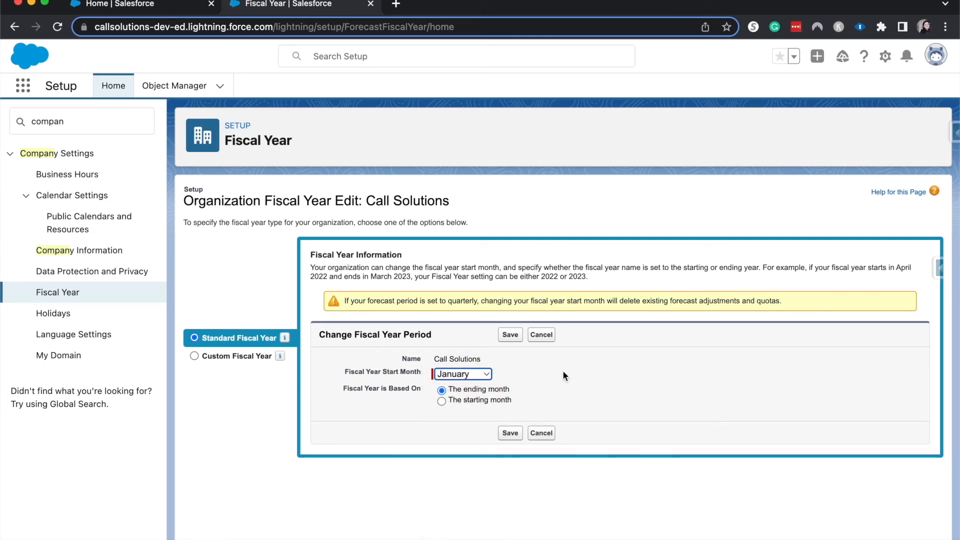
mouse_move(563, 372)
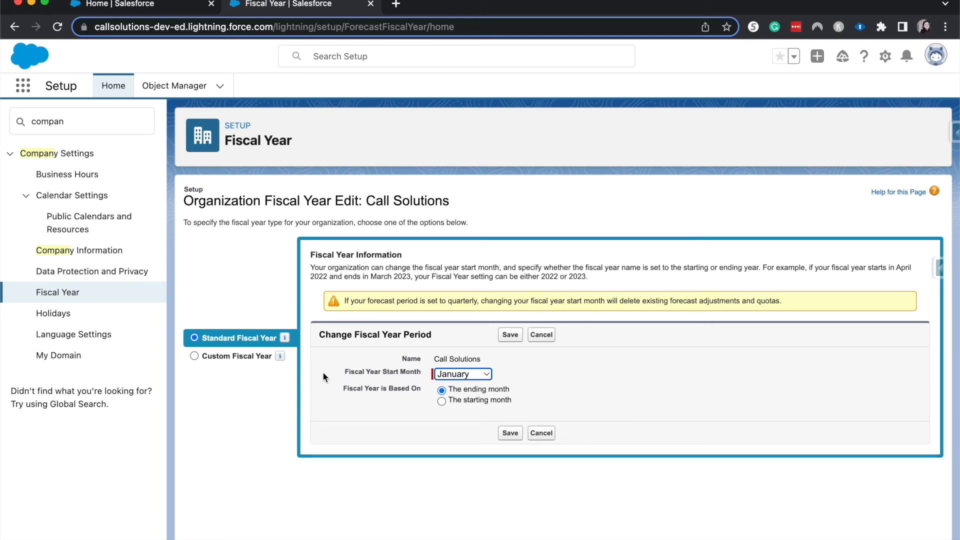
Step: Select the Custom Fiscal Year option to reveal the Enabling Custom Fiscal Years warnings
left_click(193, 357)
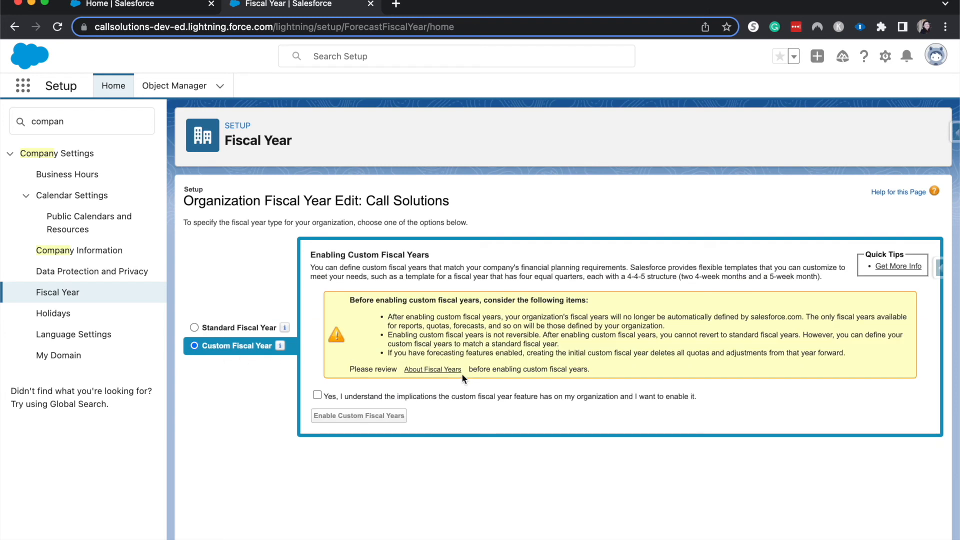
mouse_move(464, 374)
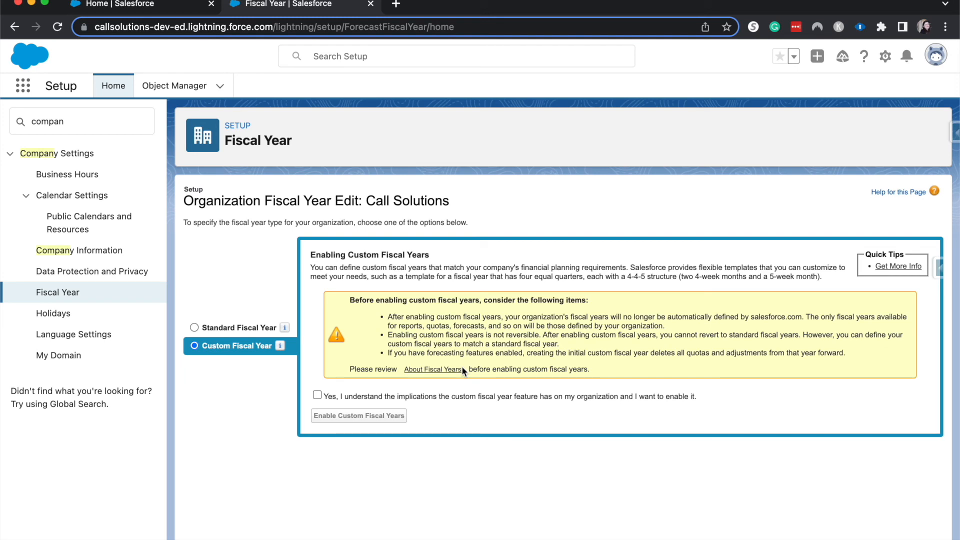
mouse_move(184, 273)
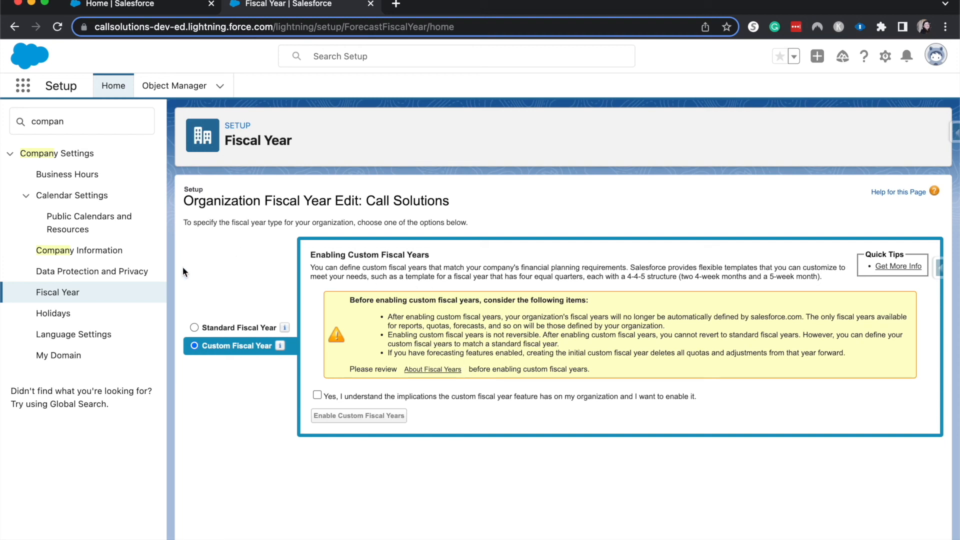
mouse_move(222, 312)
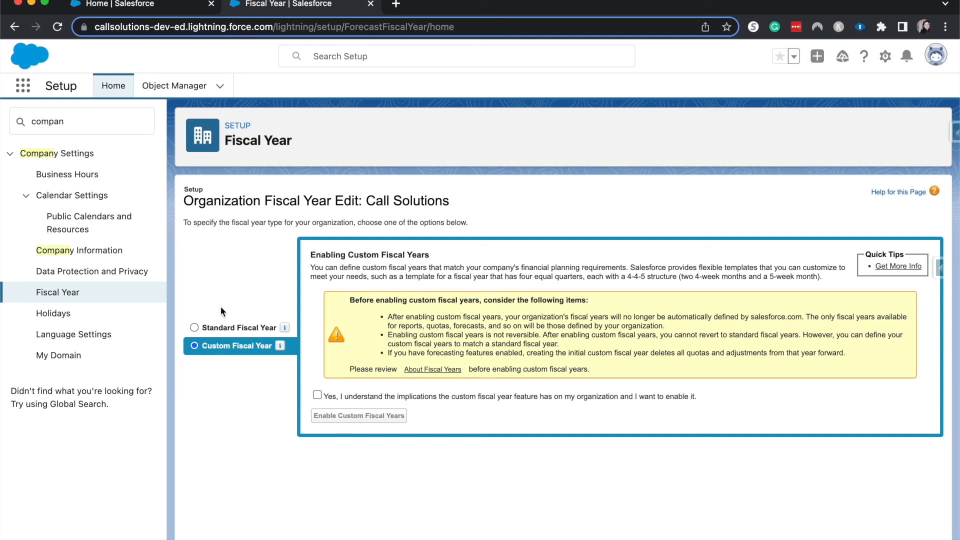
mouse_move(43, 293)
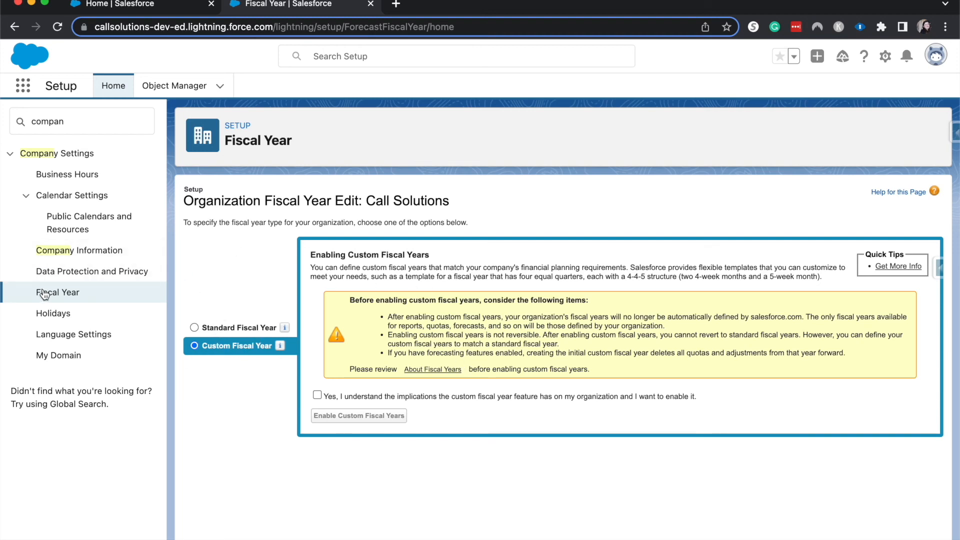
mouse_move(179, 268)
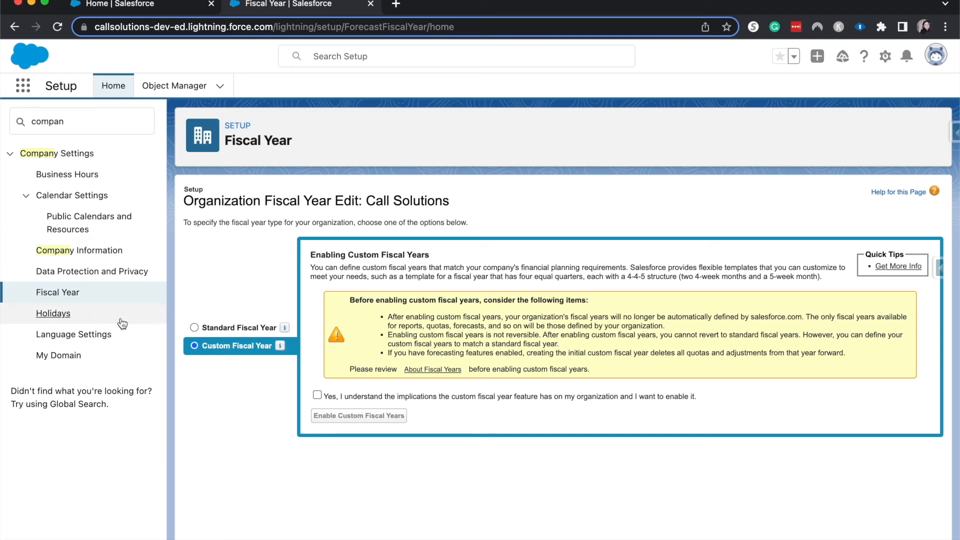
Step: Show the Holidays page, which lists no holiday records yet
left_click(53, 313)
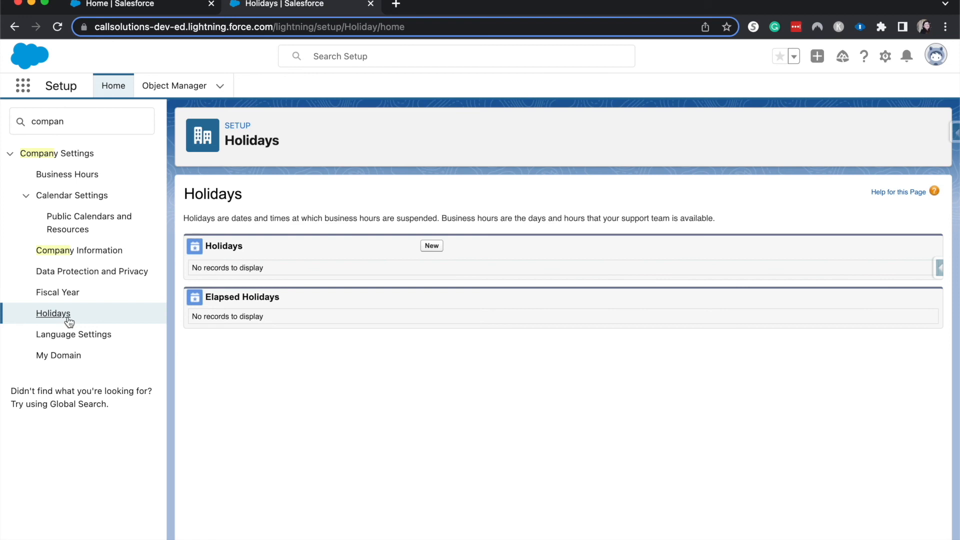
Step: Show Language Settings and scroll to the Displayed Languages list
left_click(75, 334)
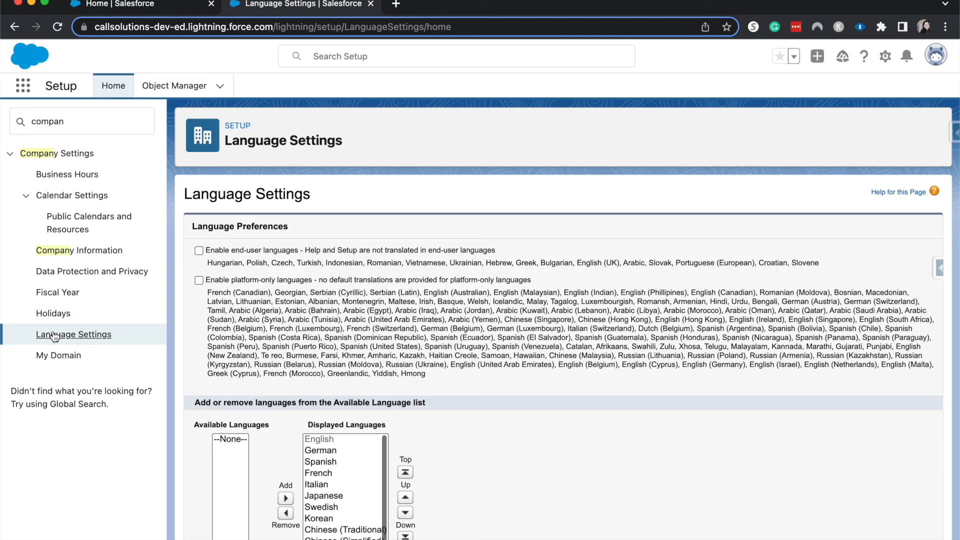
scroll("down", 3)
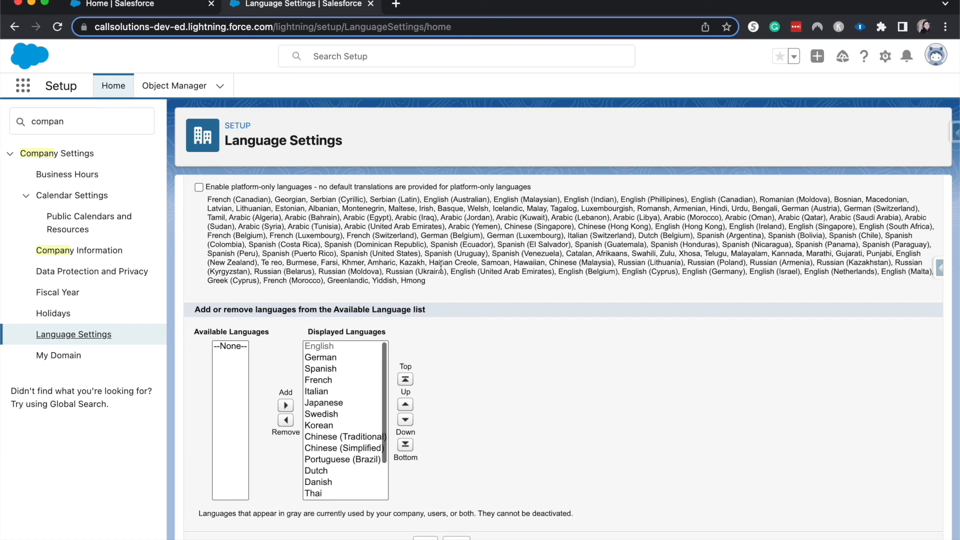
mouse_move(58, 355)
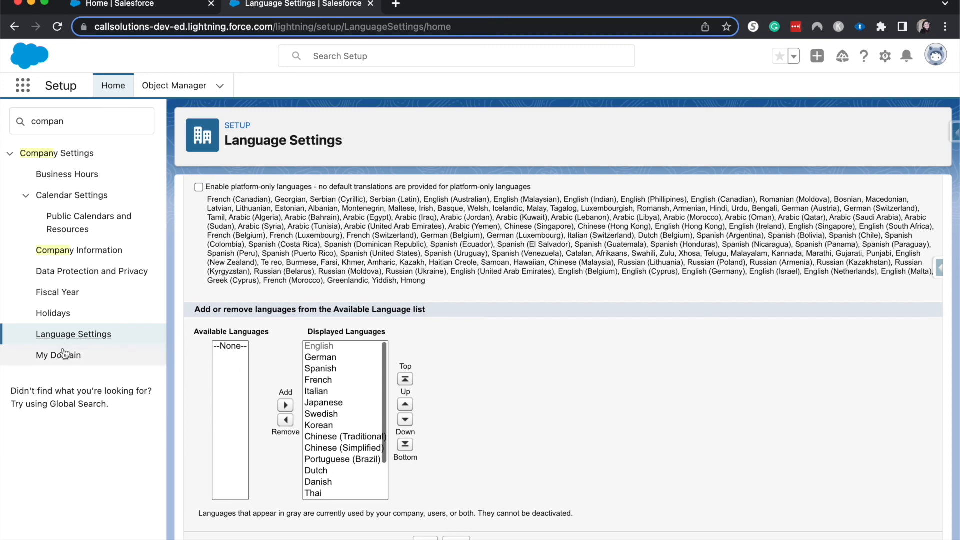
Step: Show My Domain Settings for callsolutions-dev-ed and scroll through Routing and Policies
left_click(58, 355)
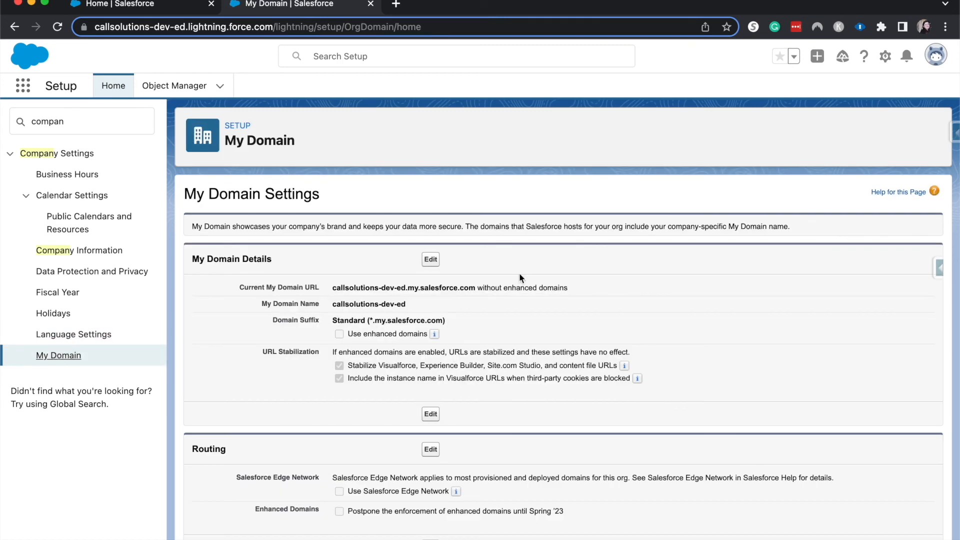
scroll("down", 3)
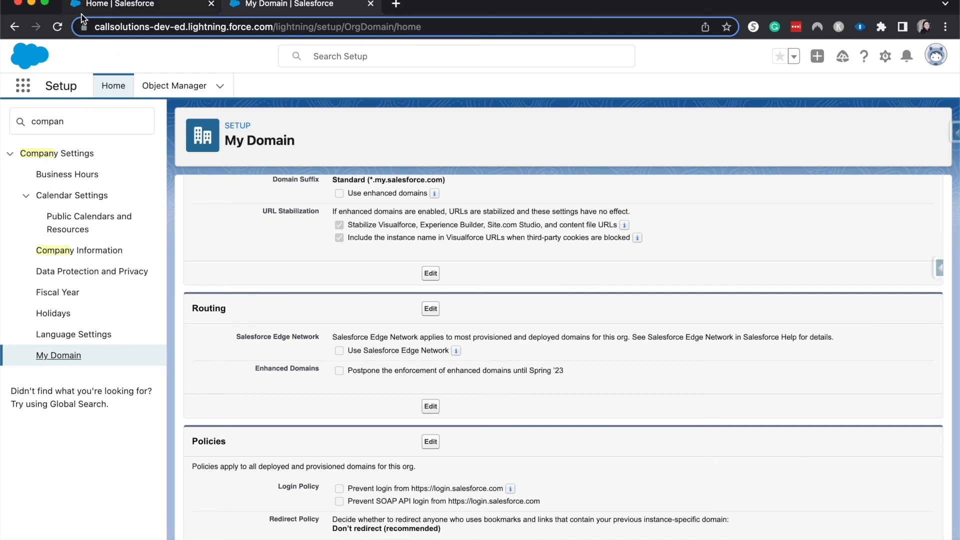
mouse_move(272, 288)
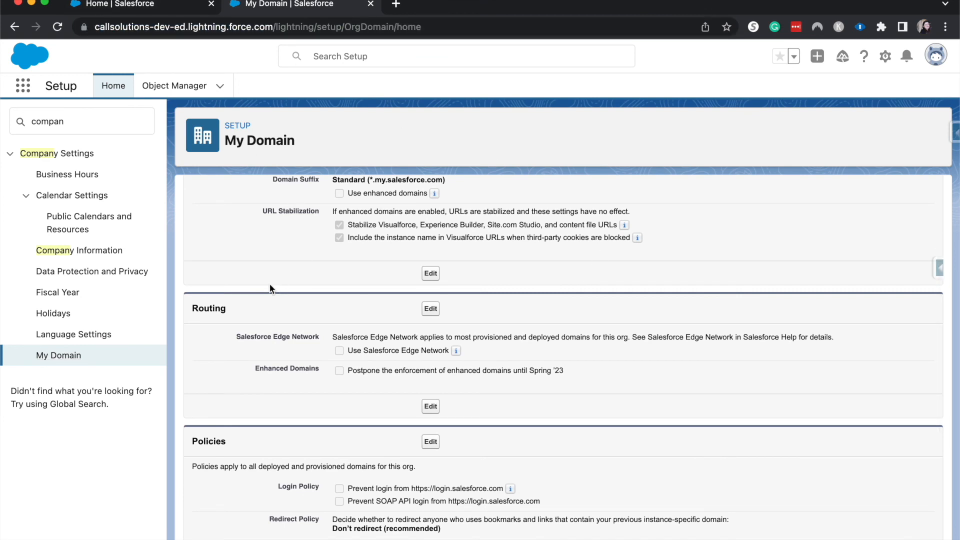
mouse_move(481, 454)
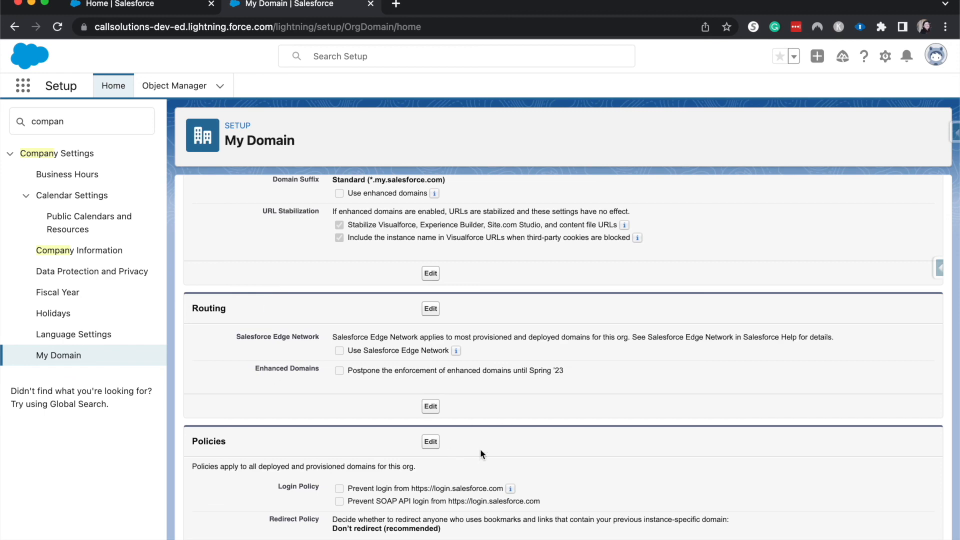
scroll("down", 3)
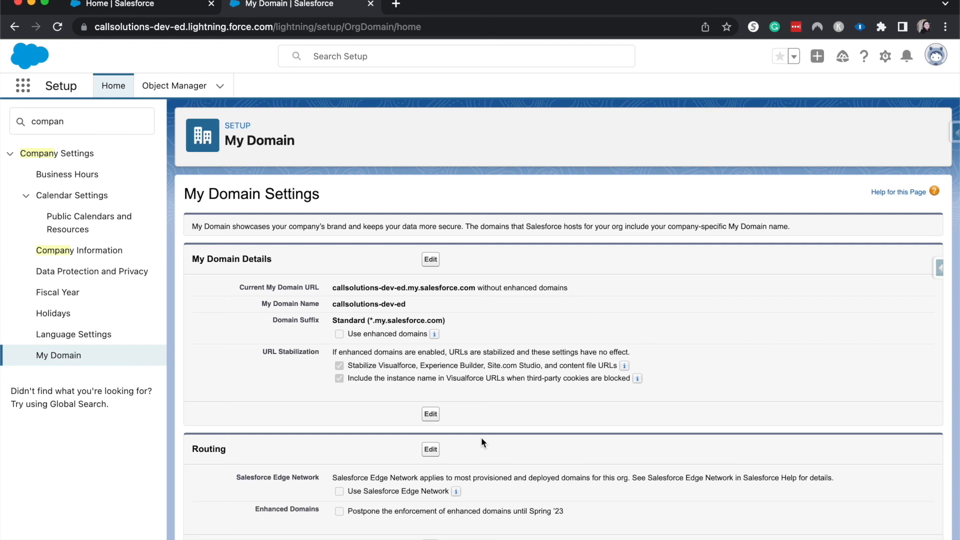
mouse_move(478, 108)
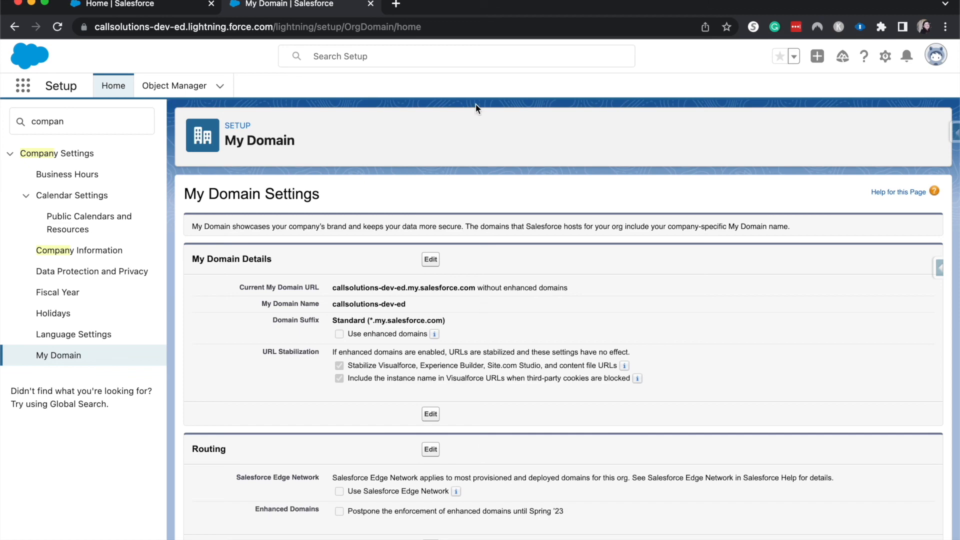